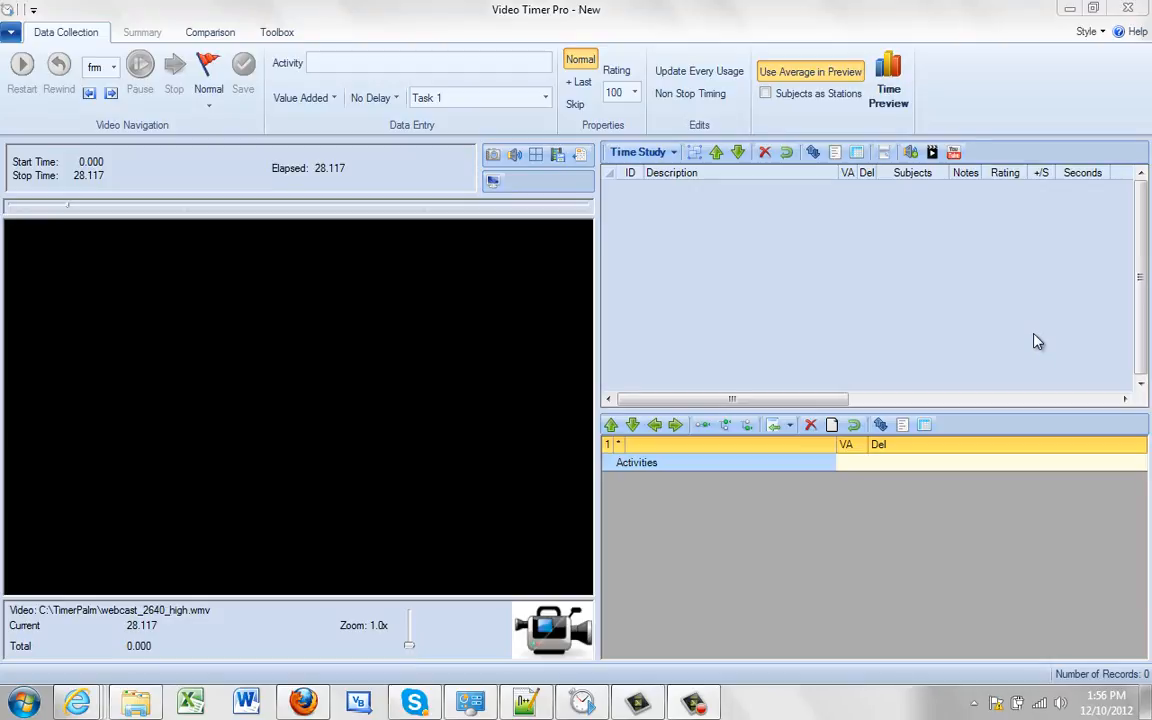
pyautogui.moveTo(1064, 260)
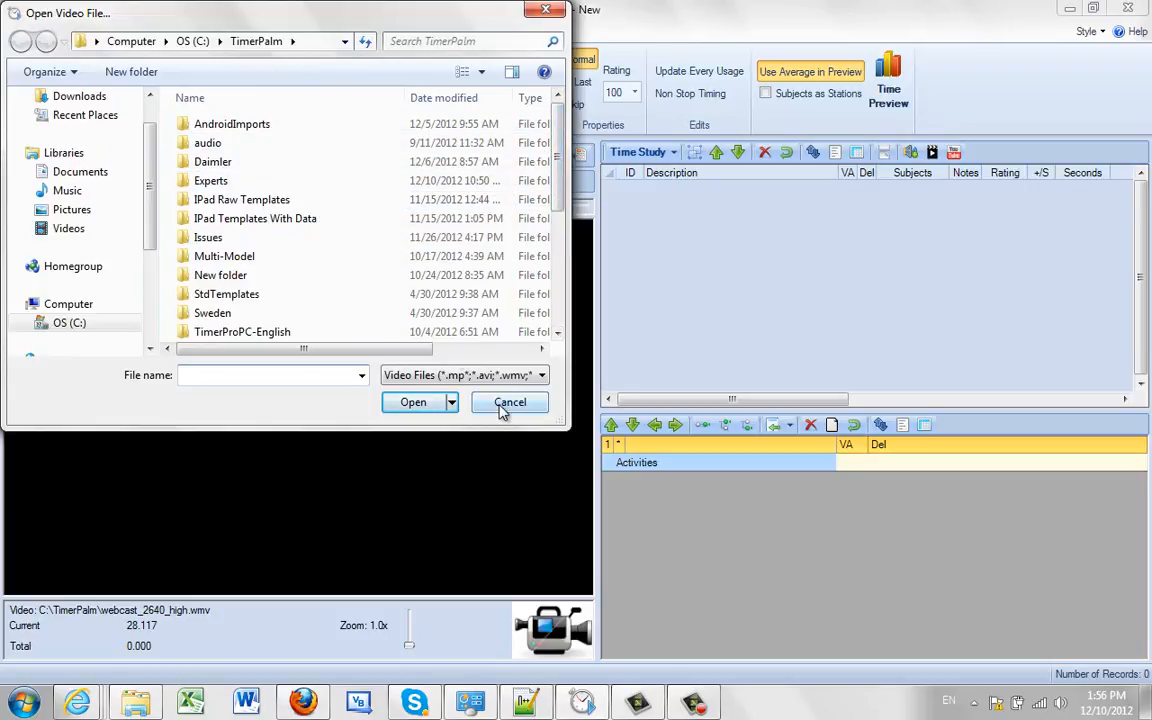
# Step: Load the Teardown1.mpg sample video from the Sample Videos folder
pyautogui.click(508, 402)
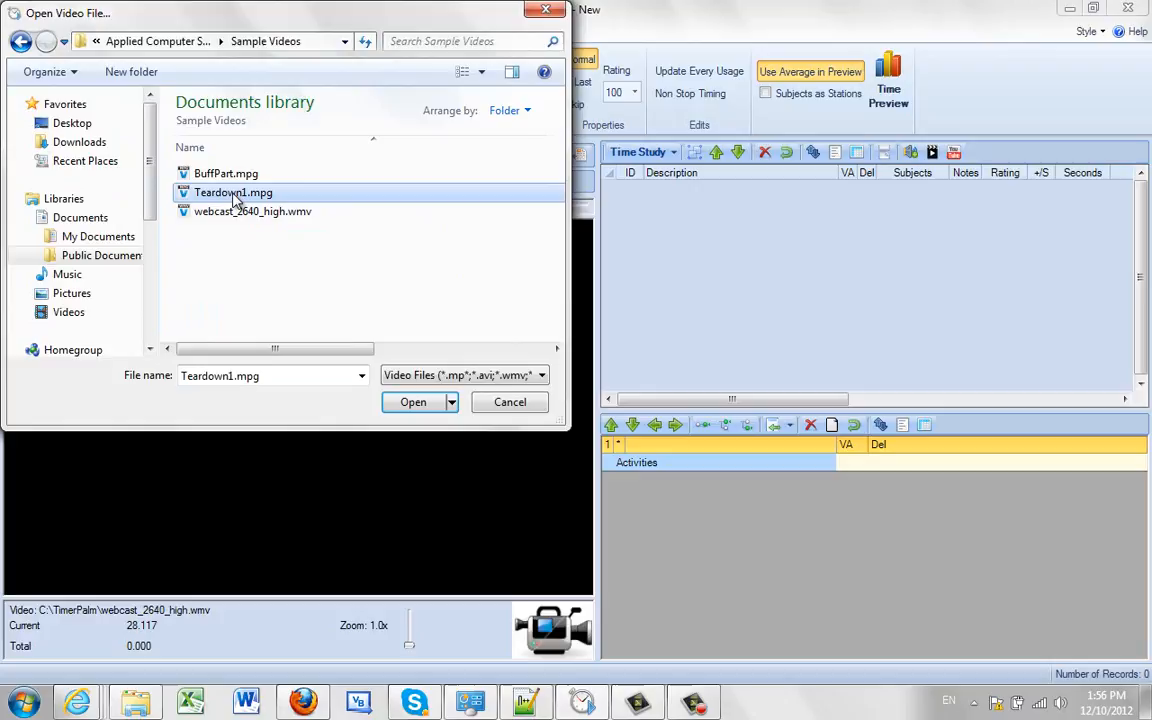
pyautogui.click(412, 402)
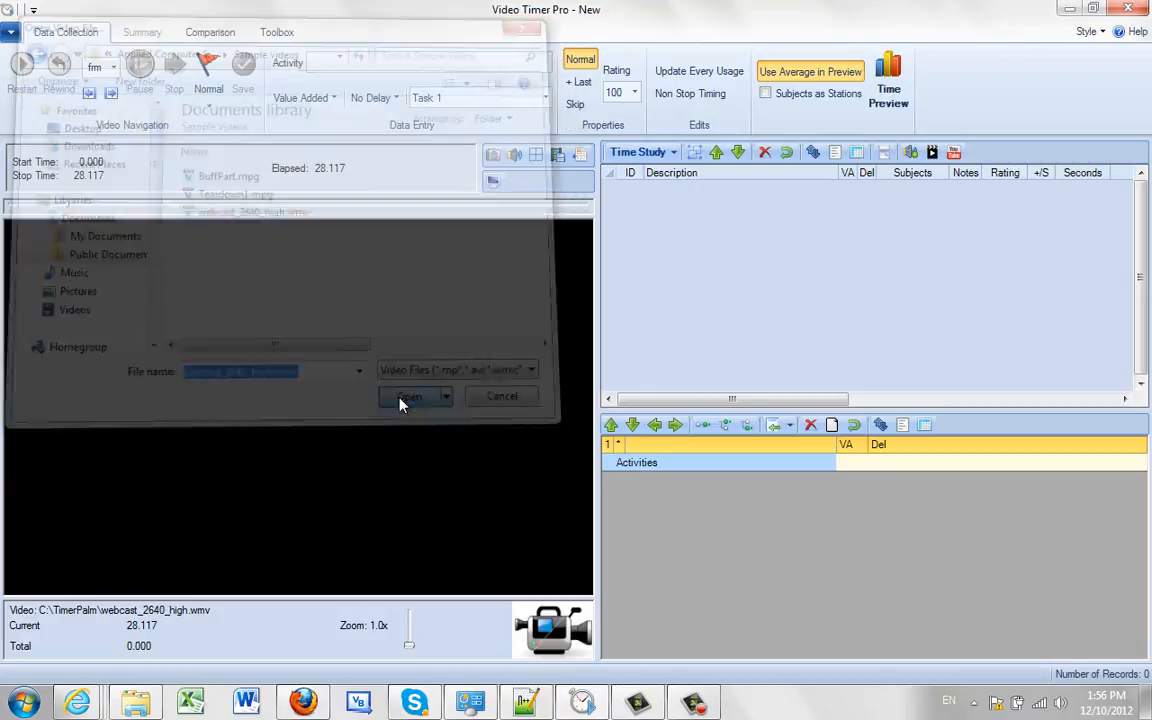
pyautogui.click(408, 396)
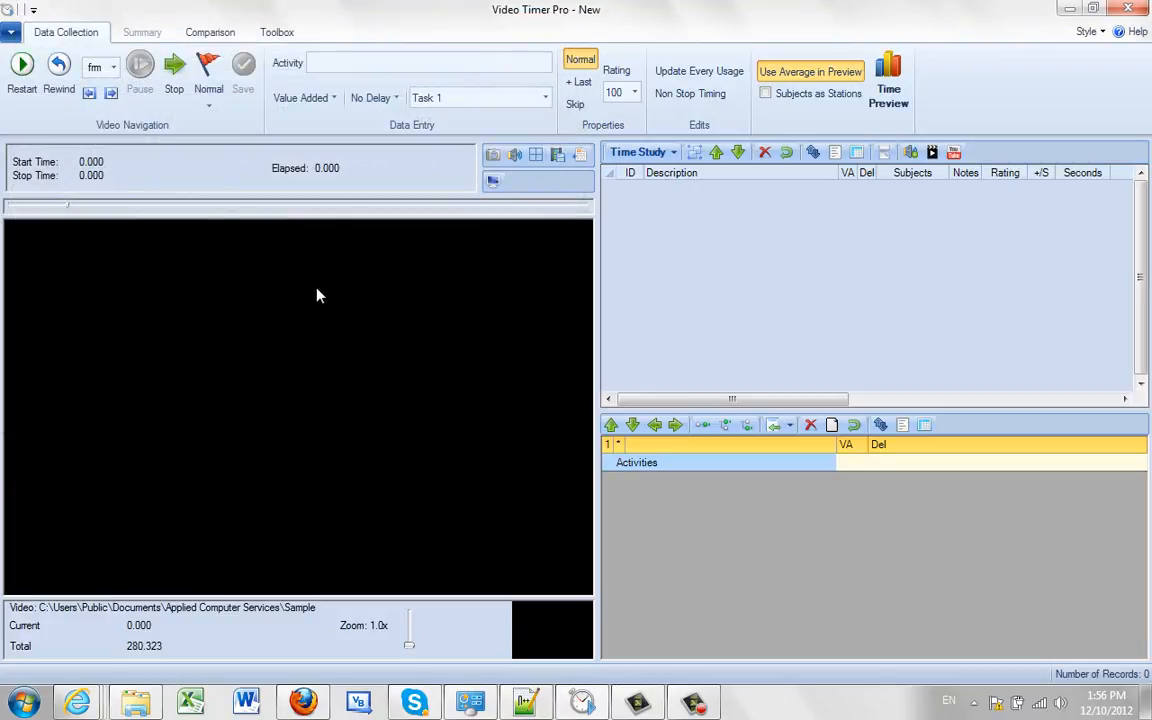
pyautogui.moveTo(52, 128)
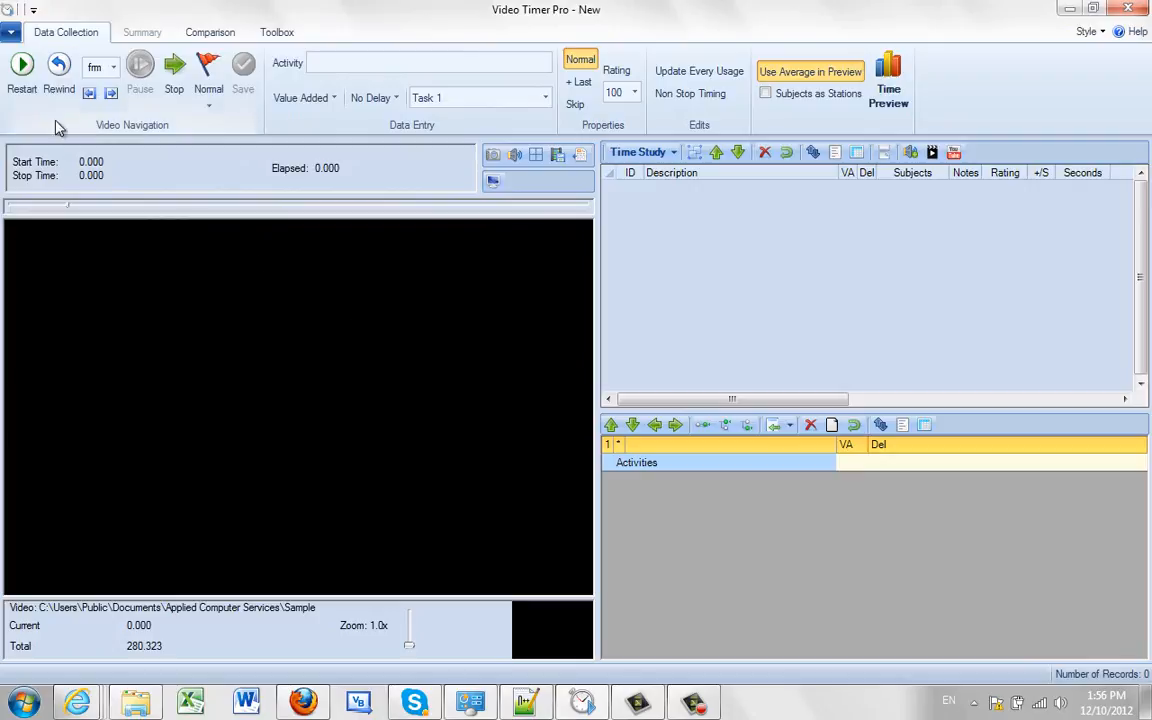
# Step: Show the application command menu and dismiss it without choosing anything
pyautogui.click(8, 12)
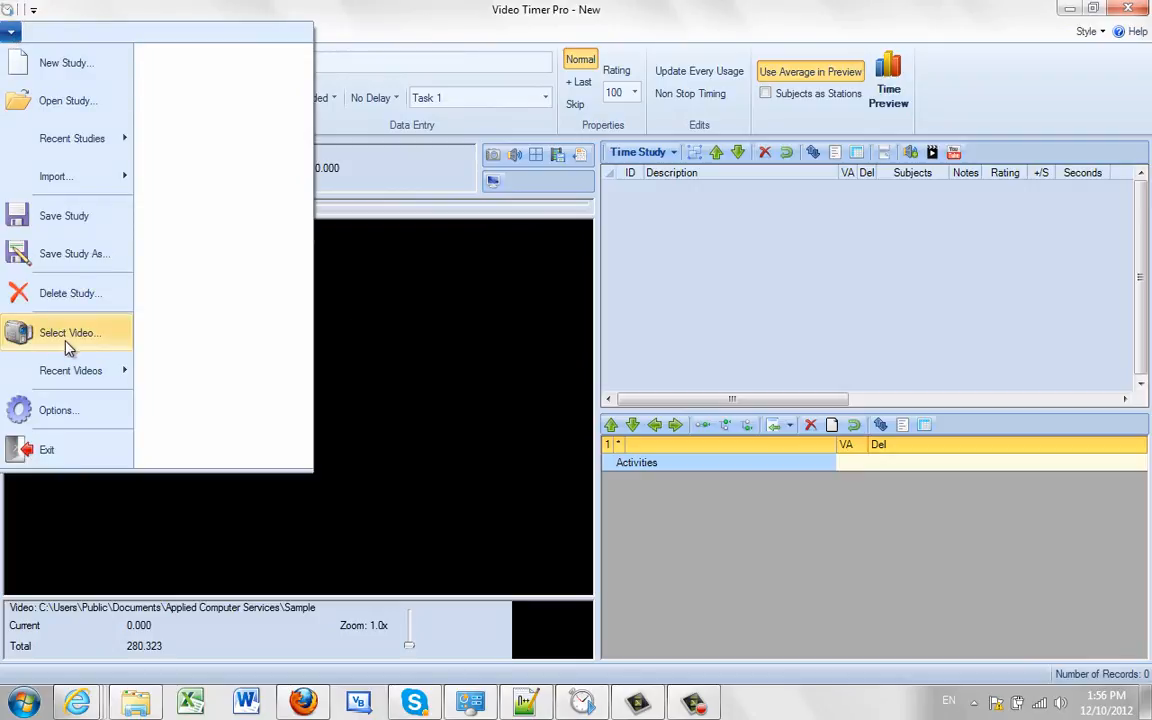
pyautogui.click(68, 332)
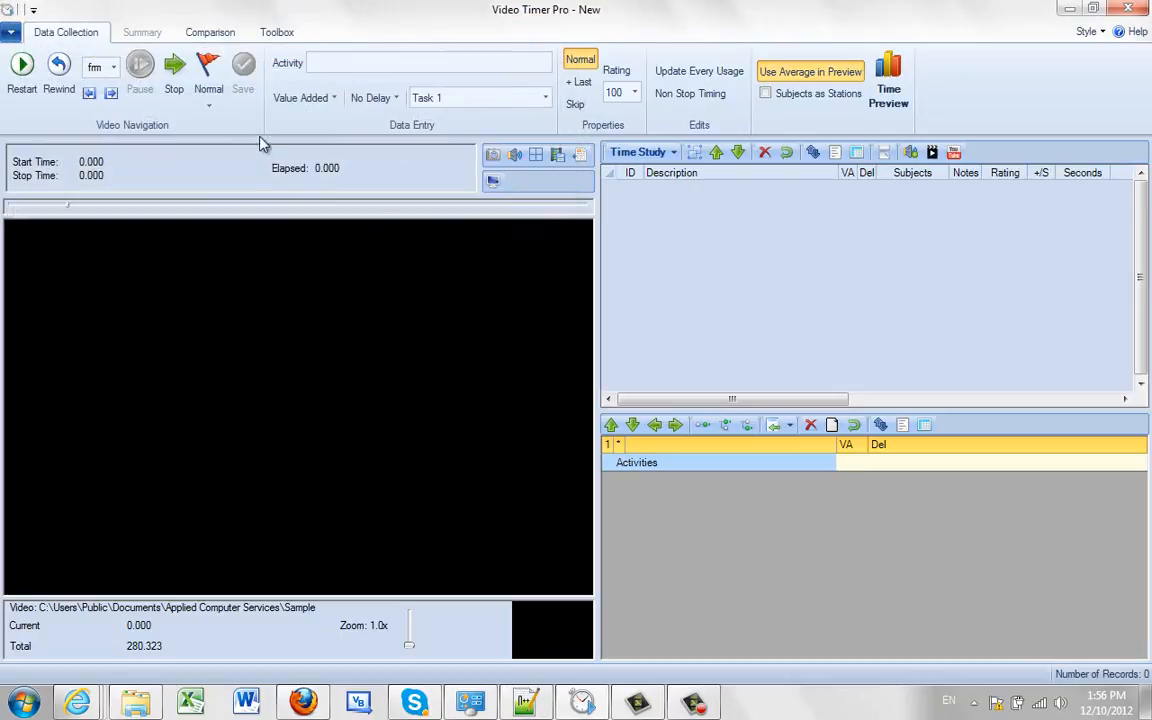
# Step: Play the Teardown1 video and stop it at about 7.55 seconds elapsed
pyautogui.click(174, 70)
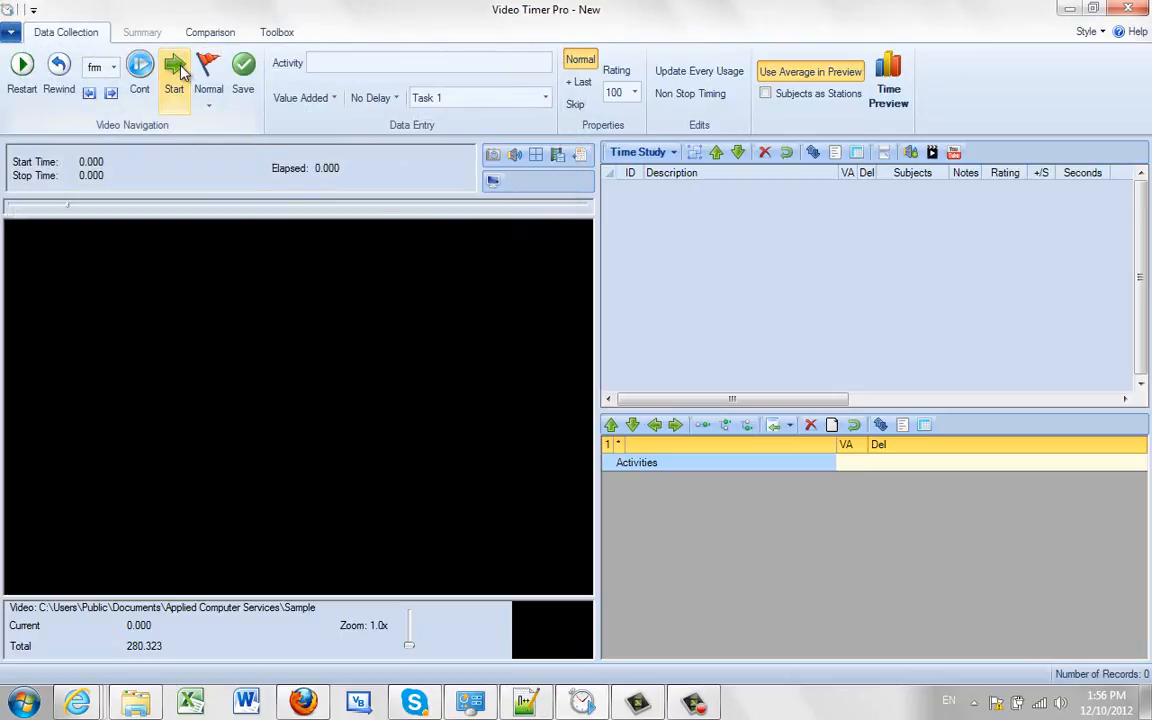
pyautogui.click(172, 70)
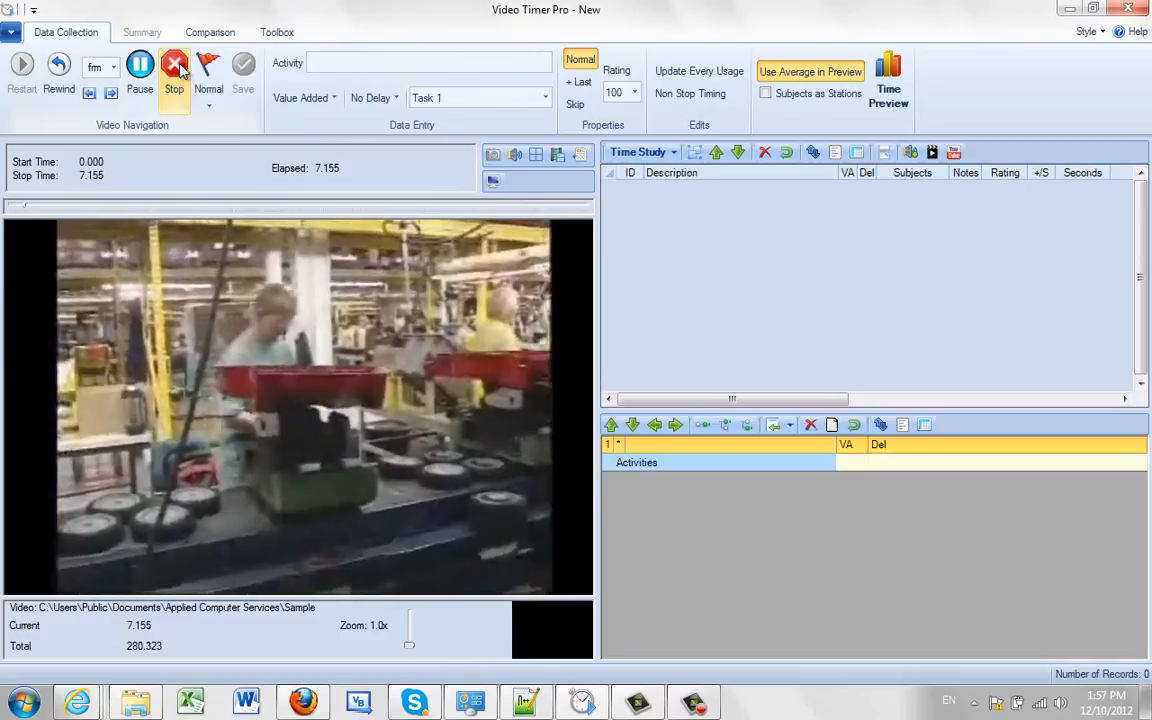
pyautogui.click(176, 64)
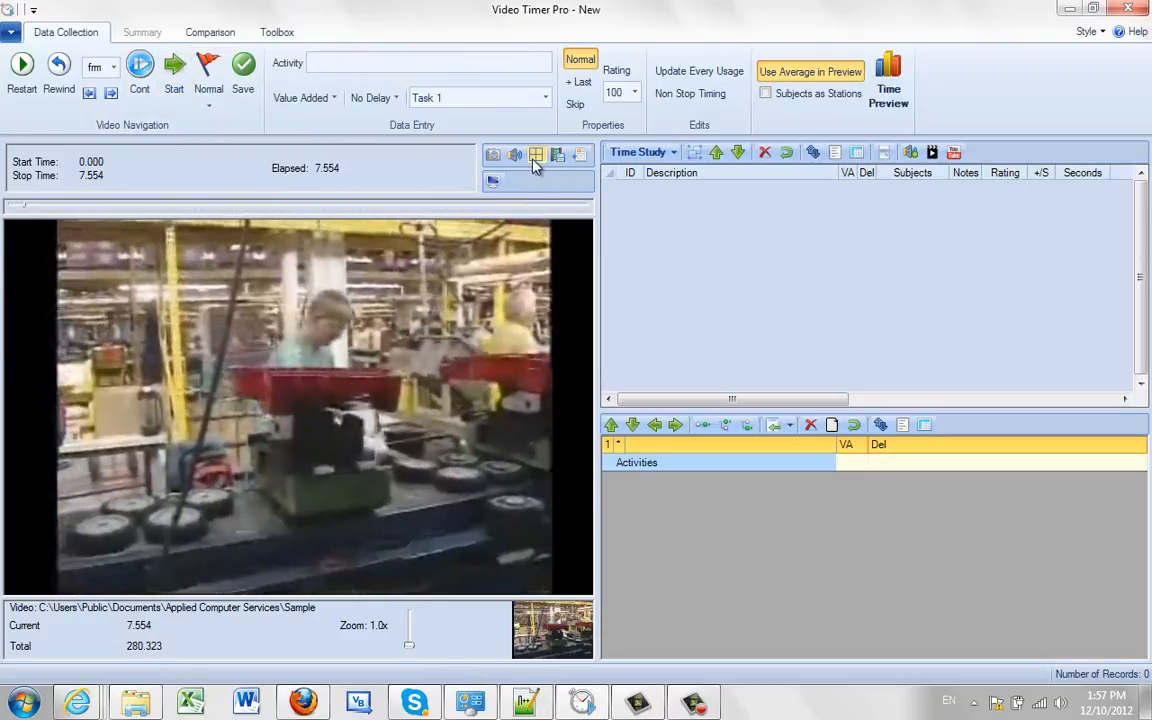
pyautogui.moveTo(536, 156)
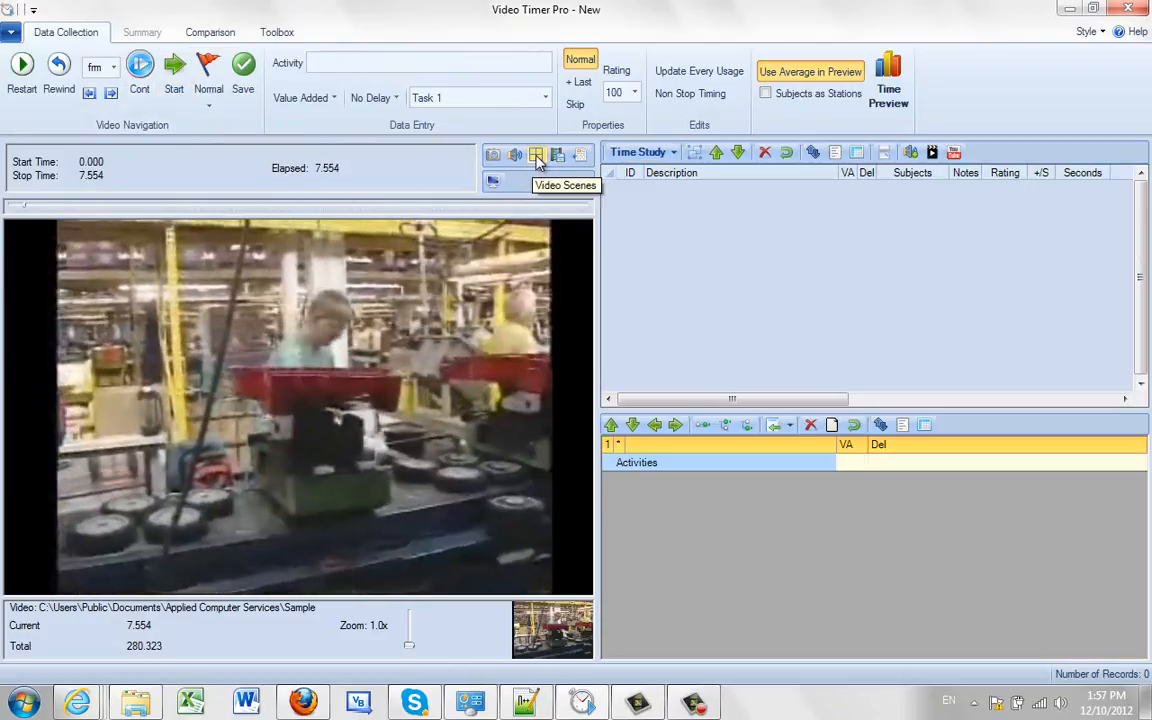
# Step: Use the Video Scenes grid to jump to the scene at 235.136 seconds
pyautogui.click(536, 156)
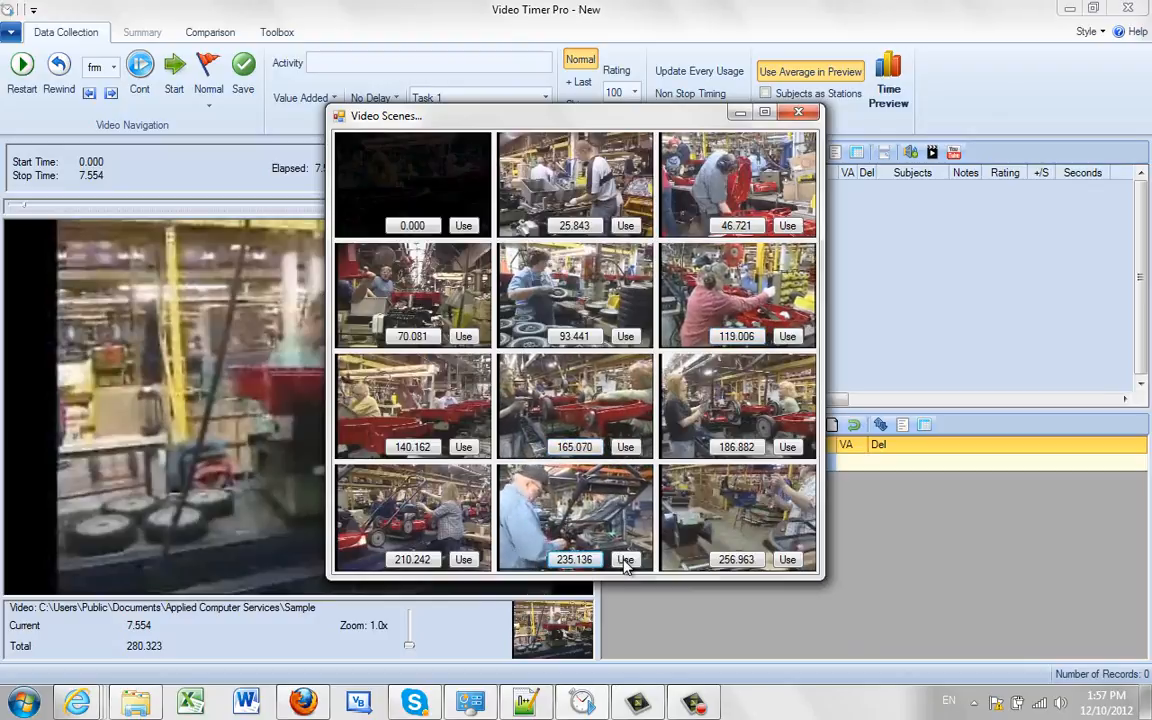
pyautogui.click(624, 560)
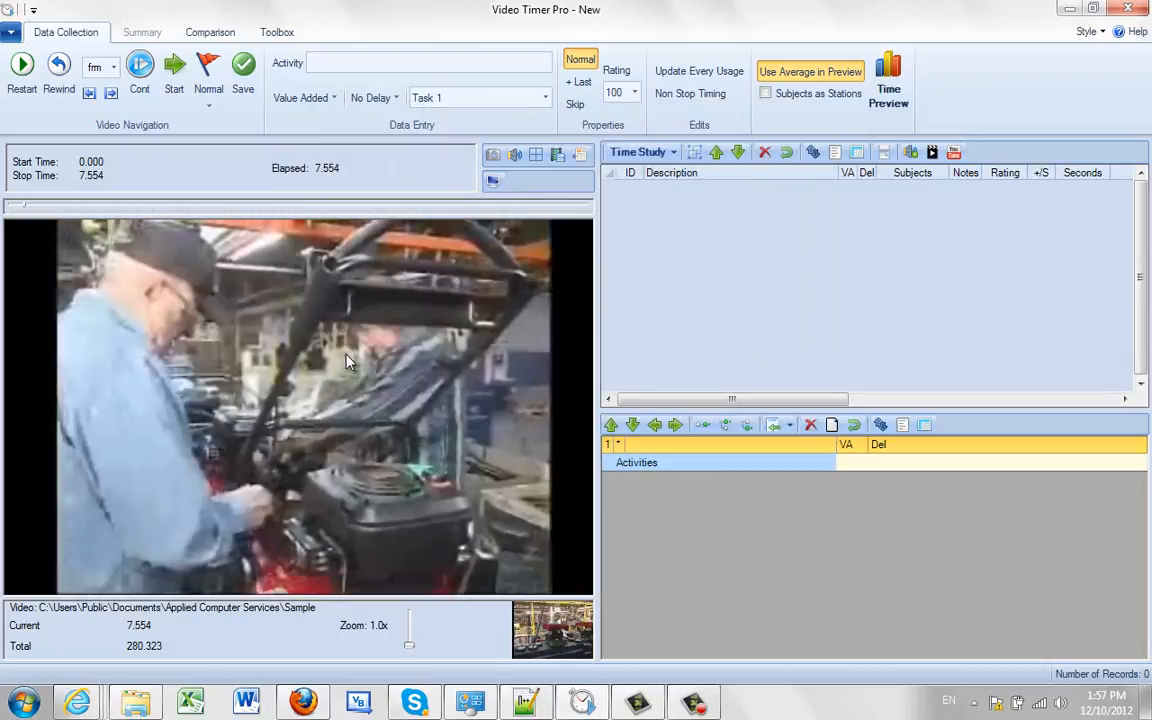
pyautogui.moveTo(324, 268)
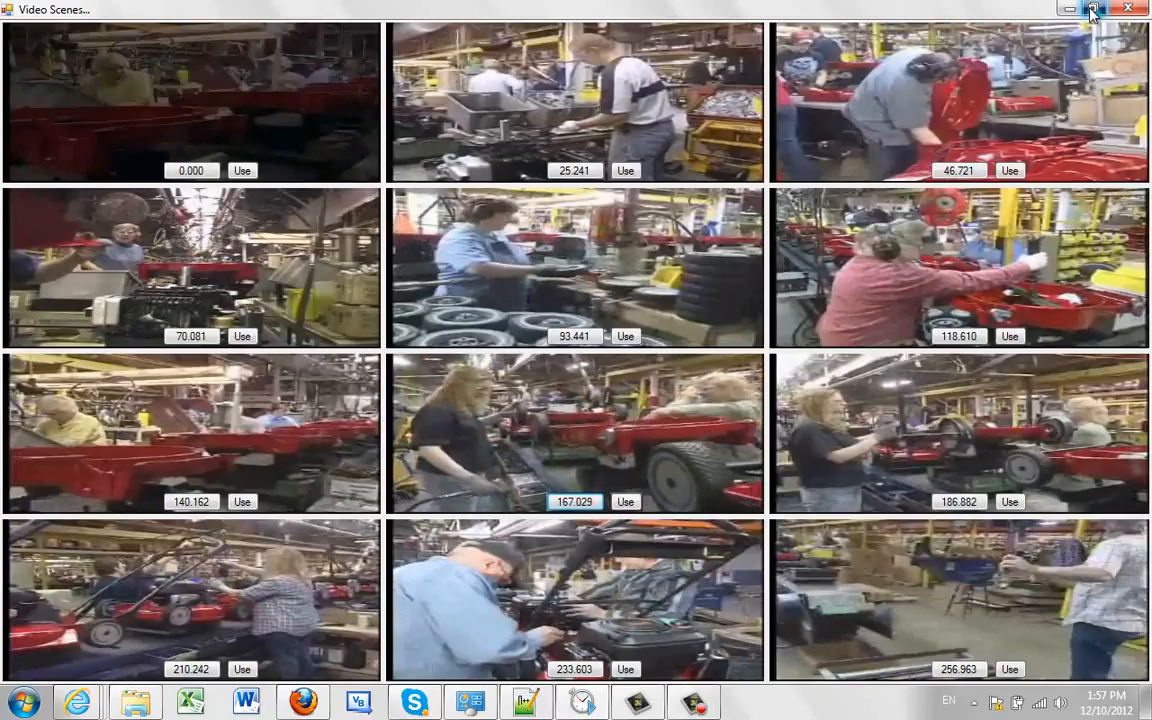
# Step: Restore the reopened Video Scenes grid to a window over the mower-assembly scene
pyautogui.click(1092, 12)
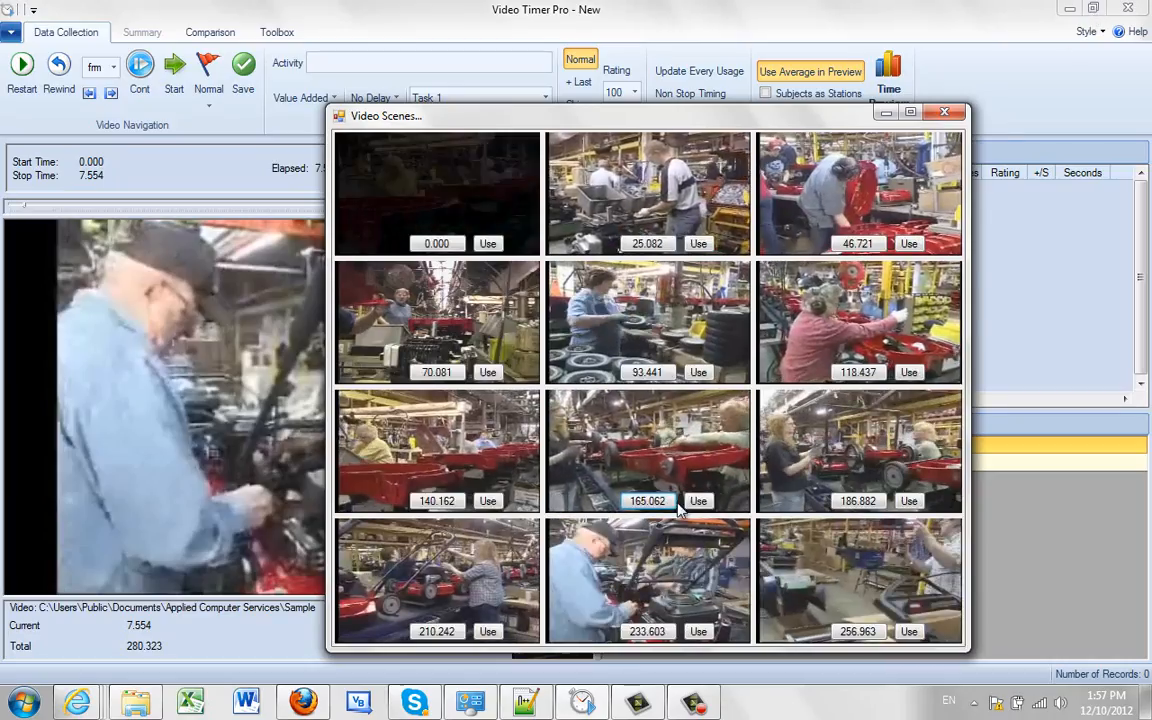